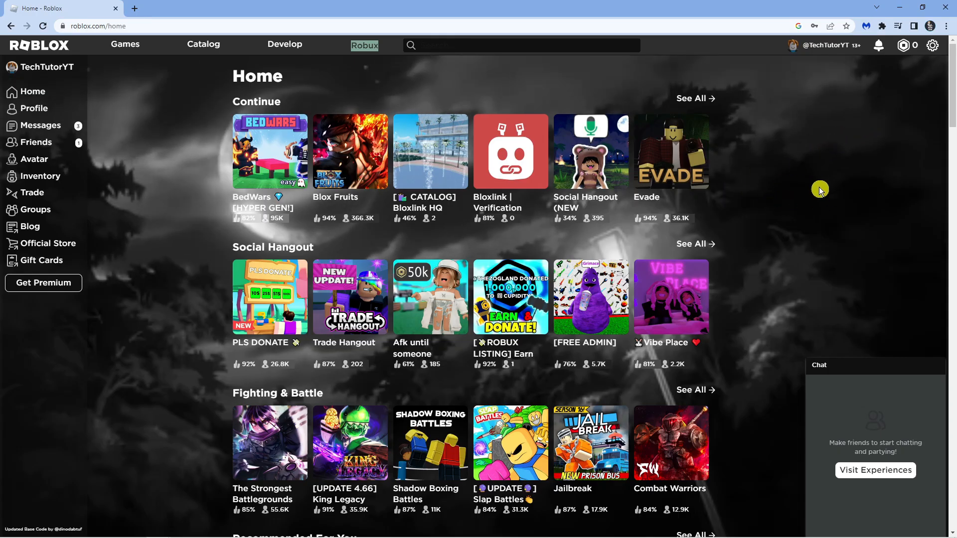
Search Google in a new tab for 'chrome extensions' to find the Chrome Web Store
scroll(down, 3)
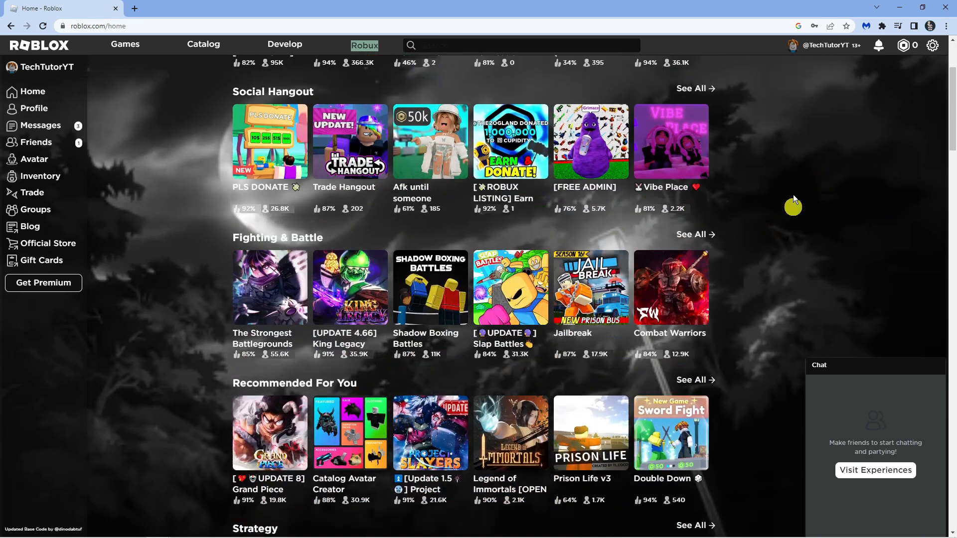
scroll(up, 3)
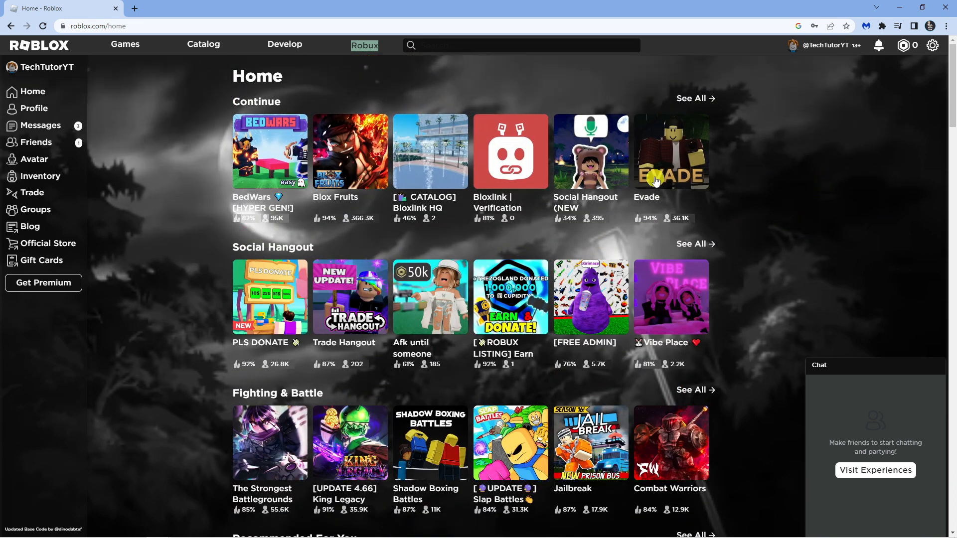
mouse_move(143, 19)
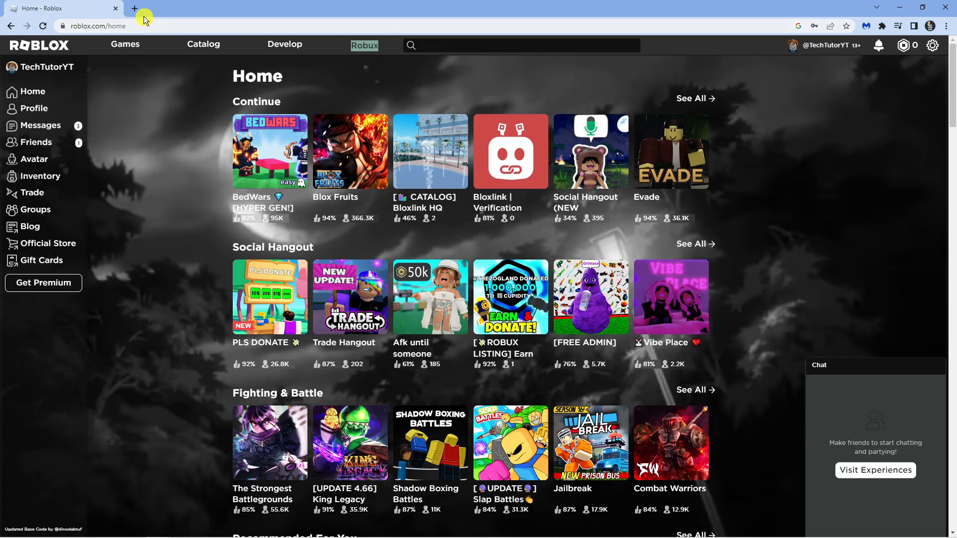
click(134, 8)
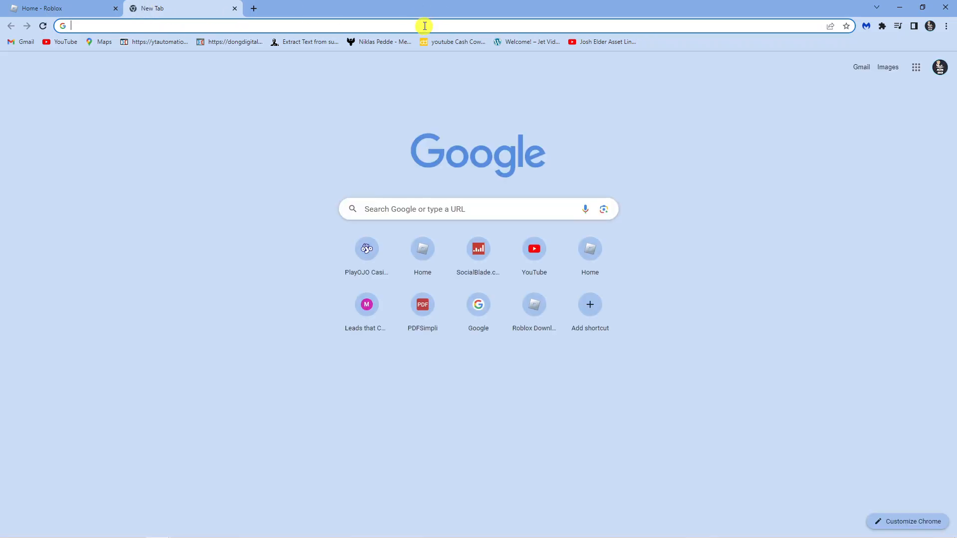
click(58, 8)
text(google.com)
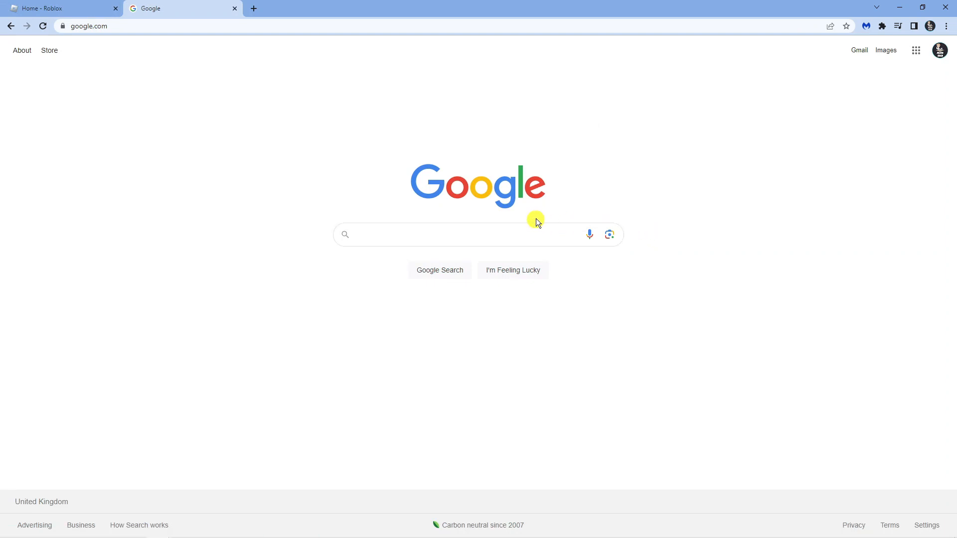
click(478, 234)
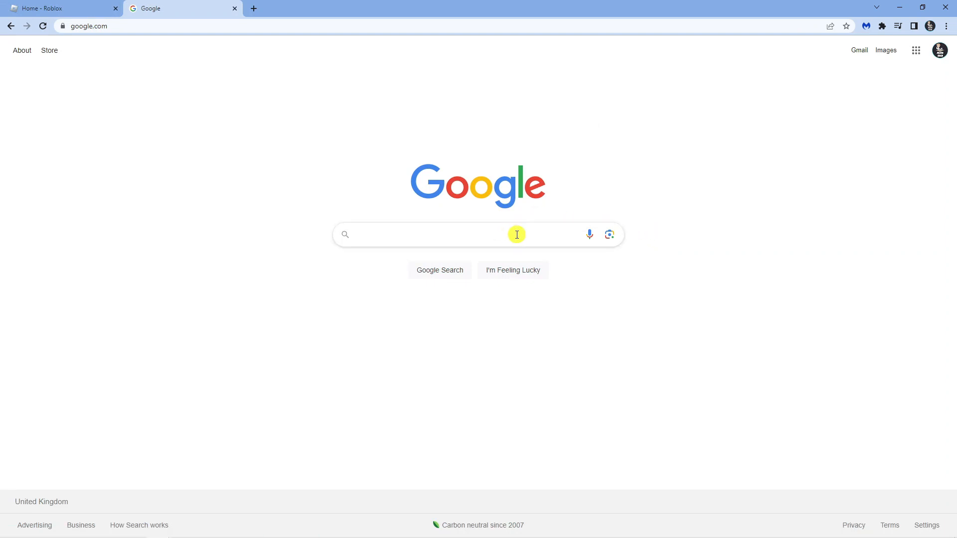
text(chrome extensions)
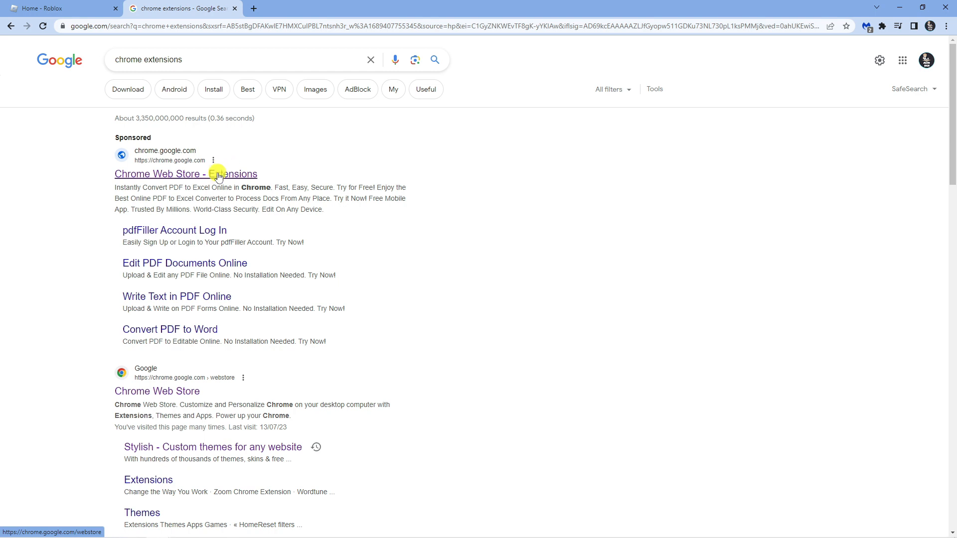
Search the Chrome Web Store for 'stylish' and reach the Stylish extension
click(186, 174)
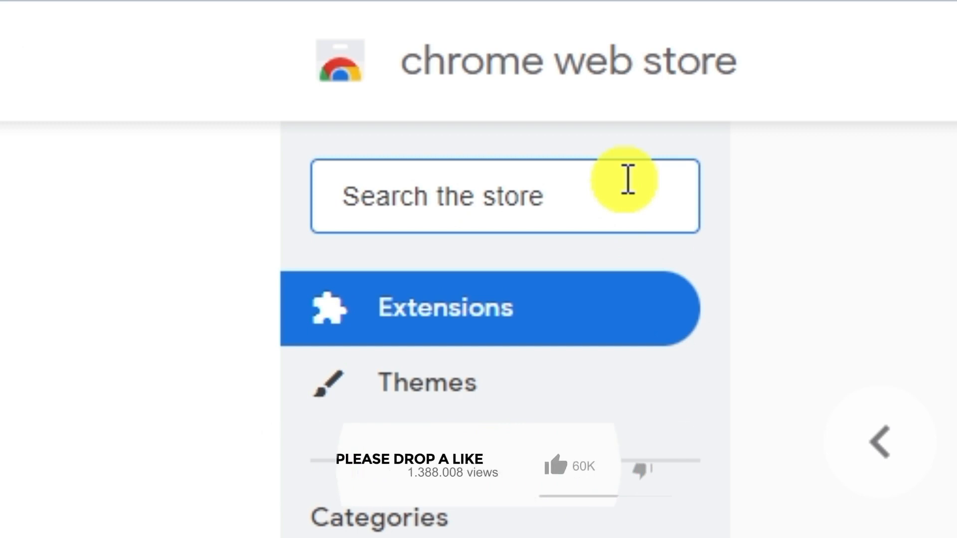
mouse_move(683, 177)
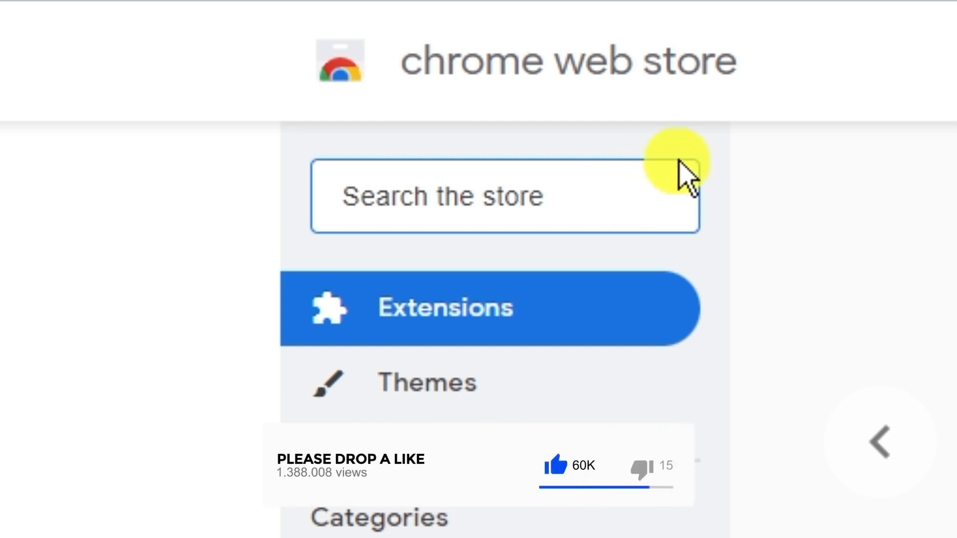
text(stylish)
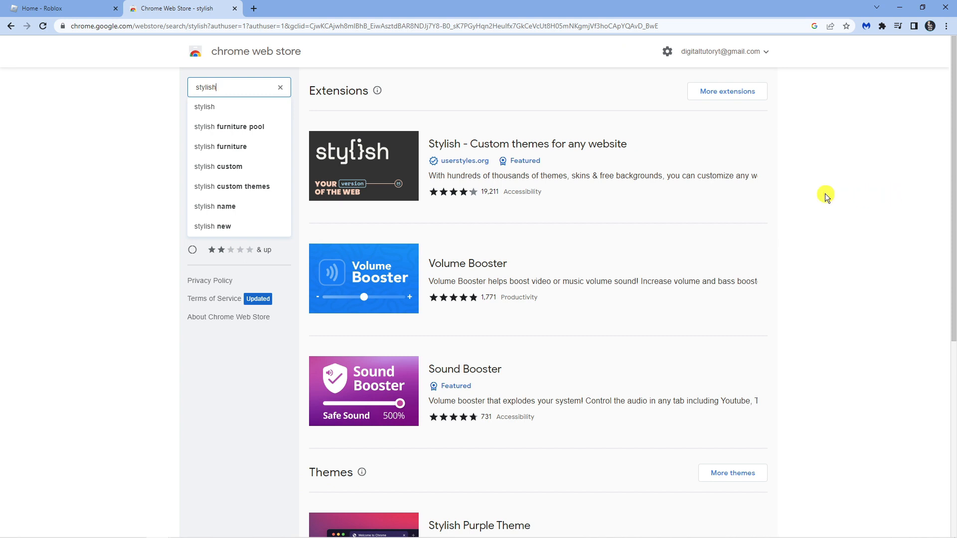
mouse_move(429, 155)
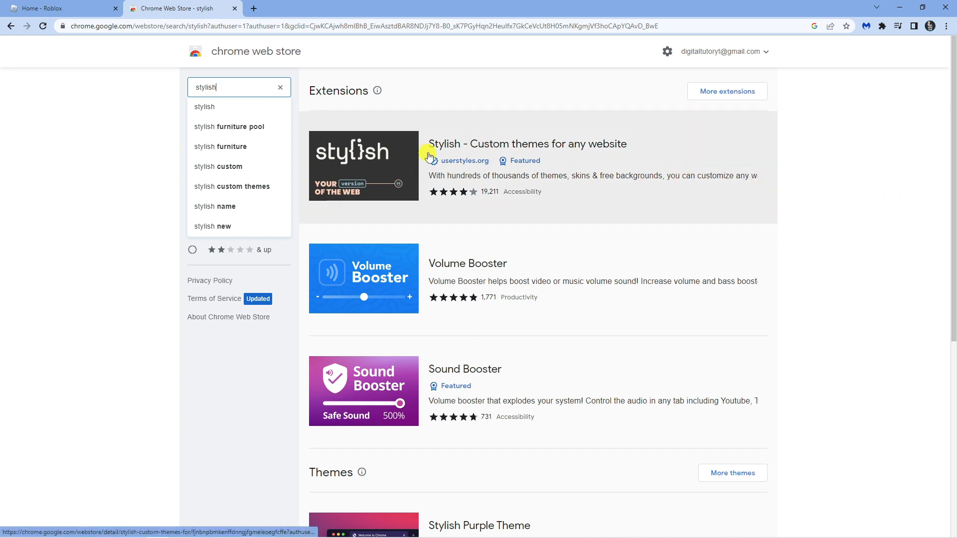
mouse_move(604, 146)
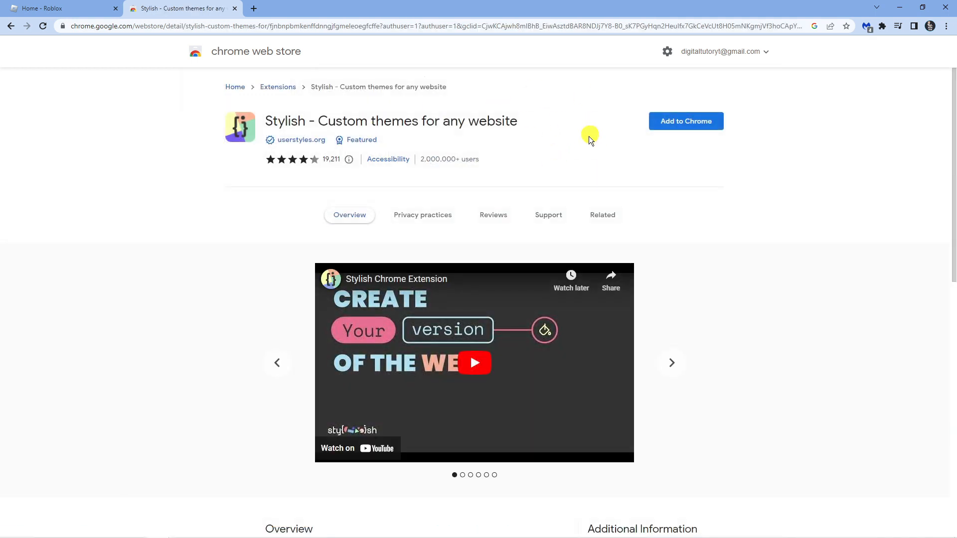
mouse_move(693, 127)
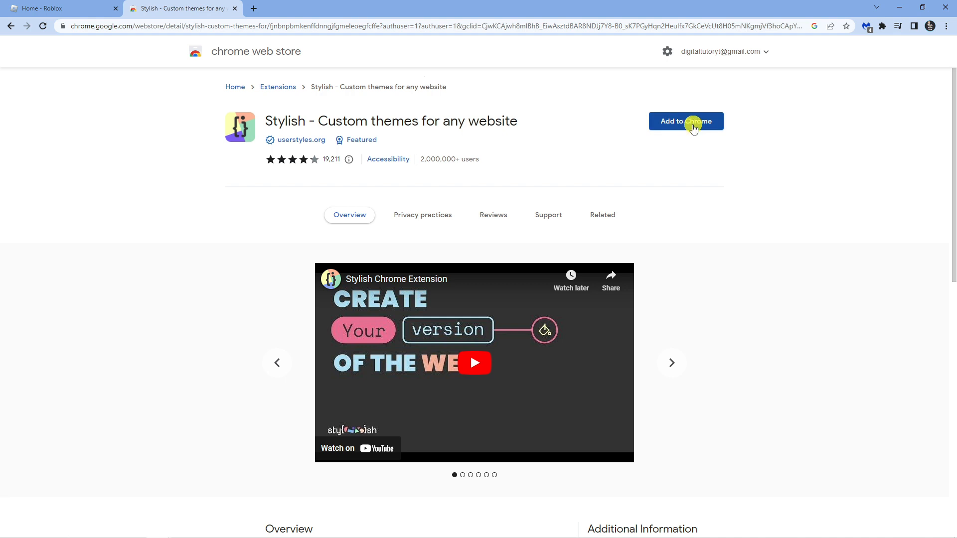
Add the Stylish extension to Chrome, confirming the install prompt
click(686, 121)
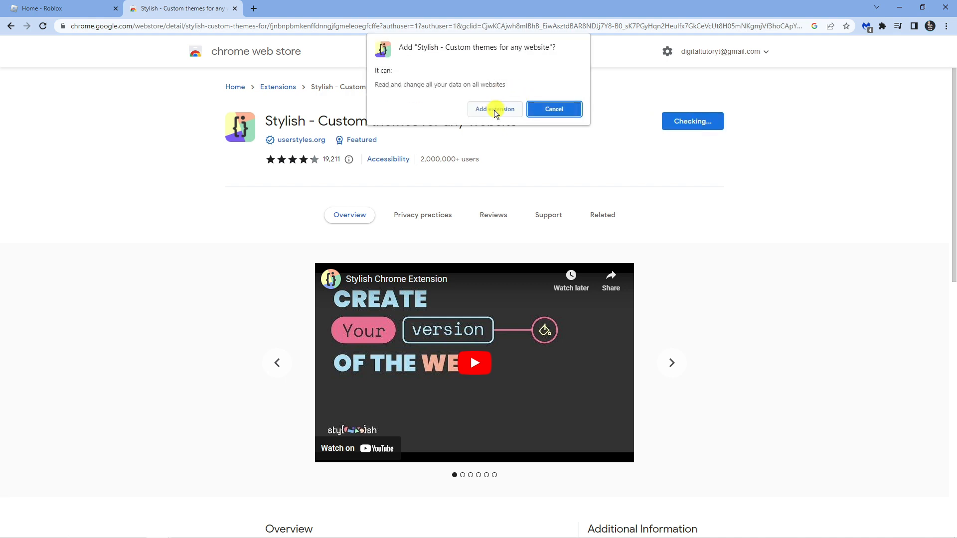
click(481, 110)
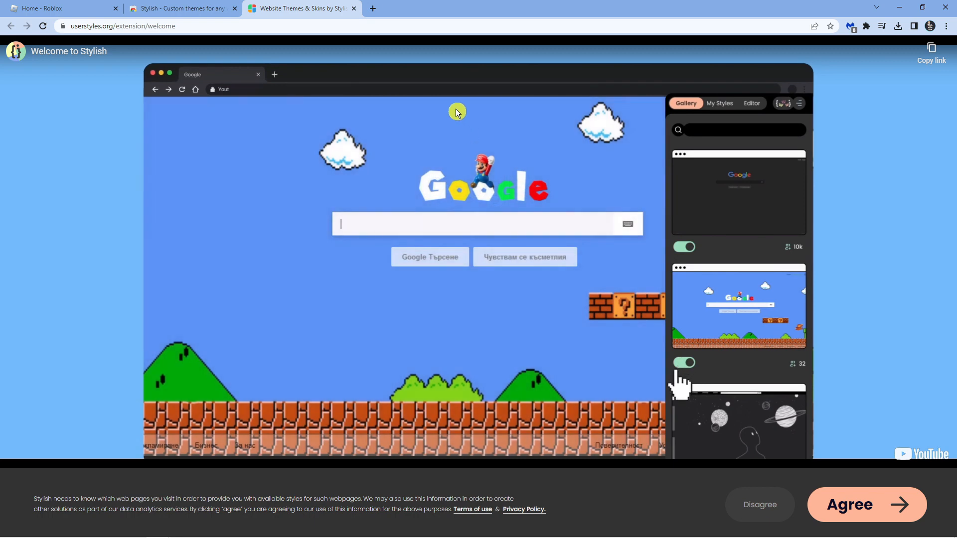
Switch back to the Home - Roblox tab
click(61, 8)
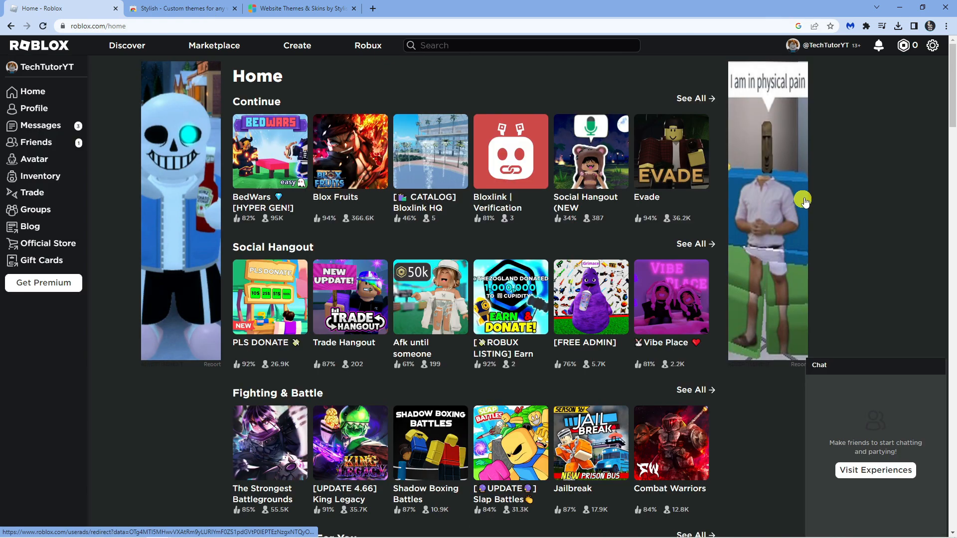
mouse_move(823, 113)
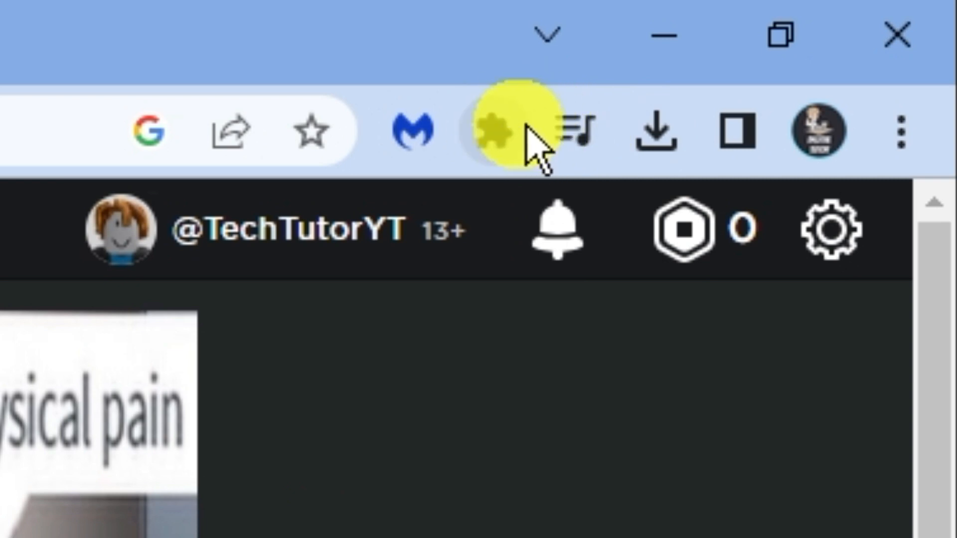
Accept the Stylish agreement on Roblox and go to the full gallery of Roblox styles
click(866, 26)
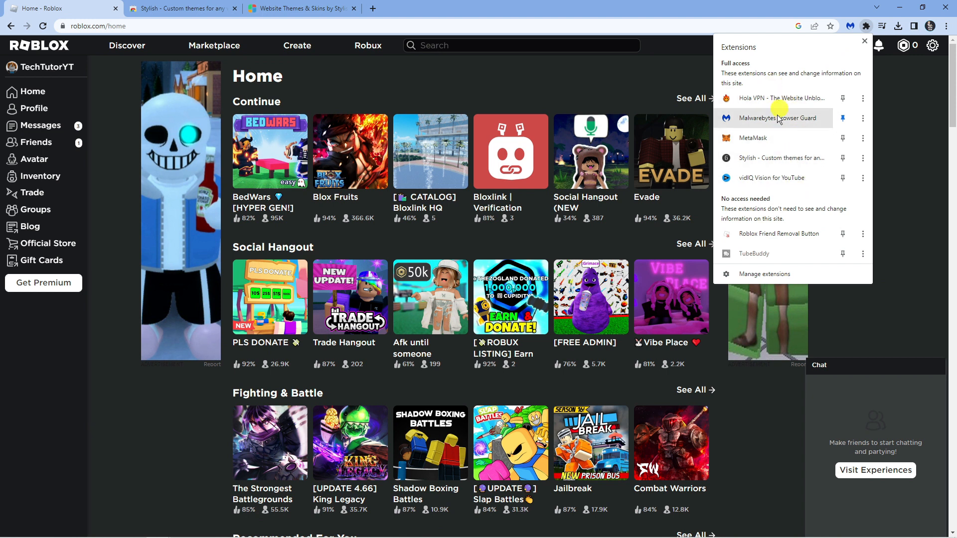
mouse_move(784, 159)
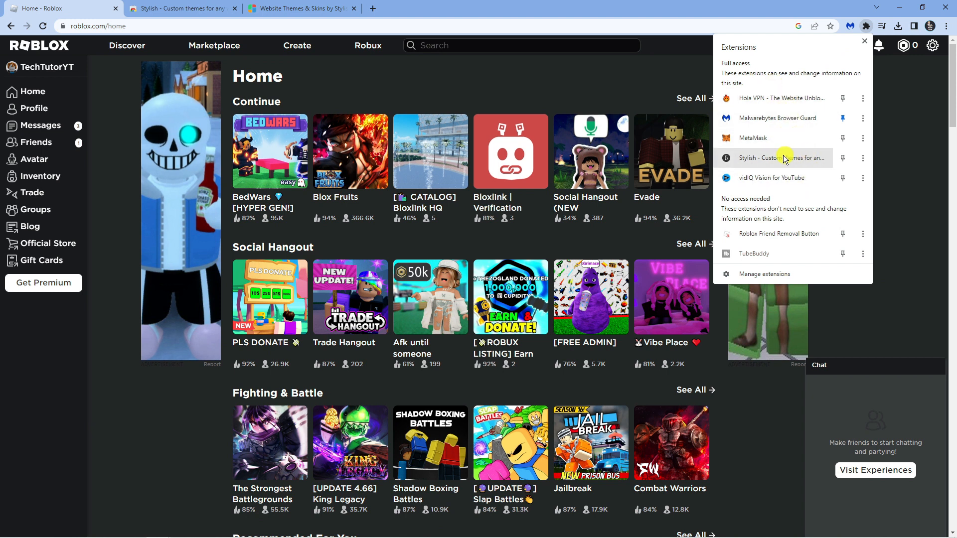
click(776, 158)
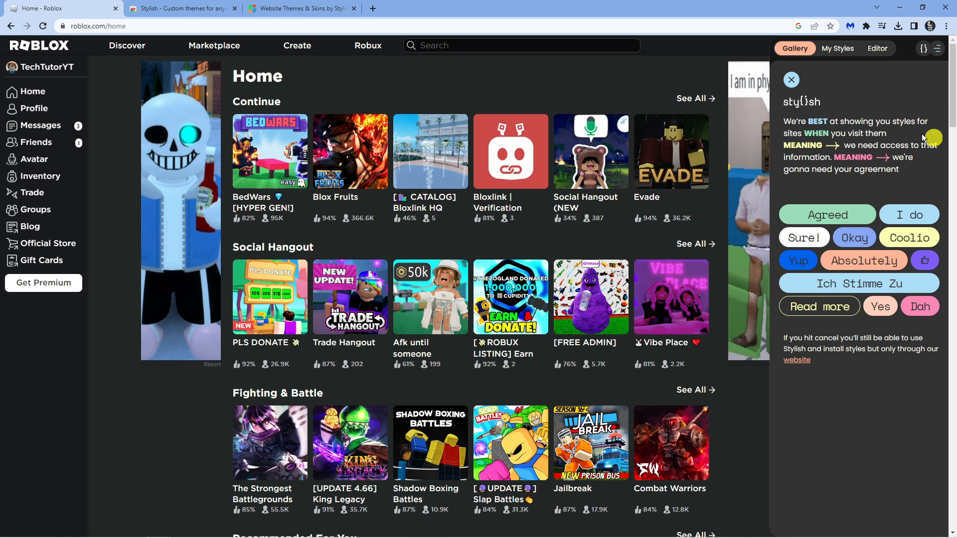
mouse_move(857, 256)
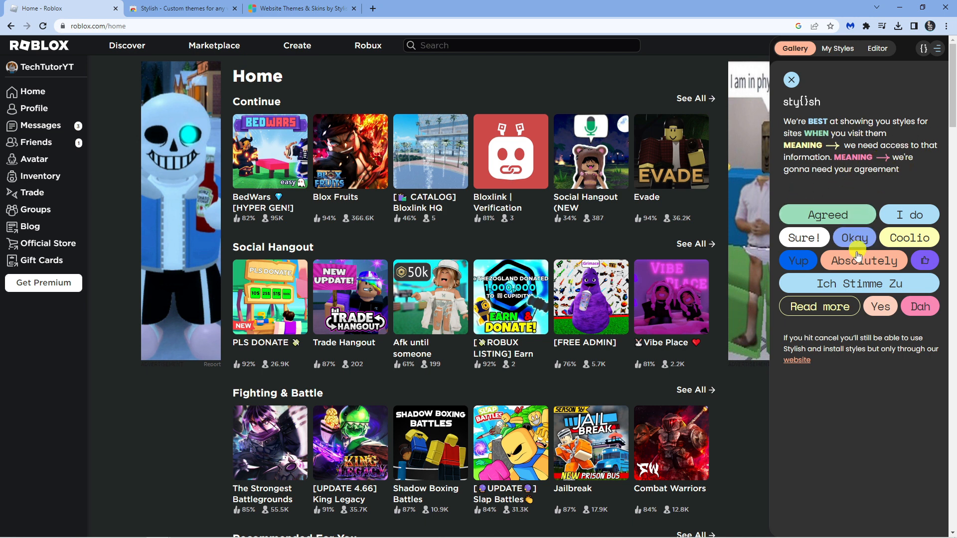
mouse_move(884, 249)
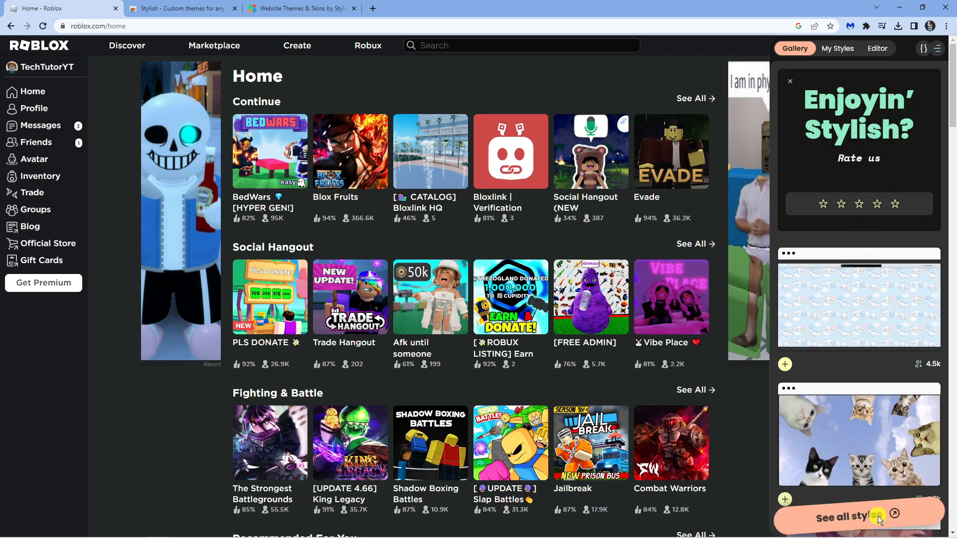
click(843, 517)
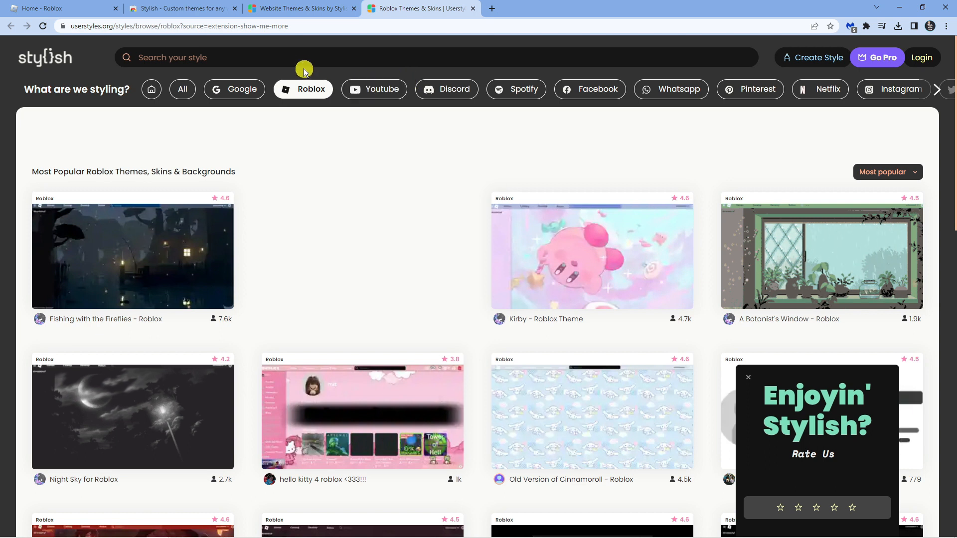
Search userstyles.org for 'roblox animals' themes
text(rovb)
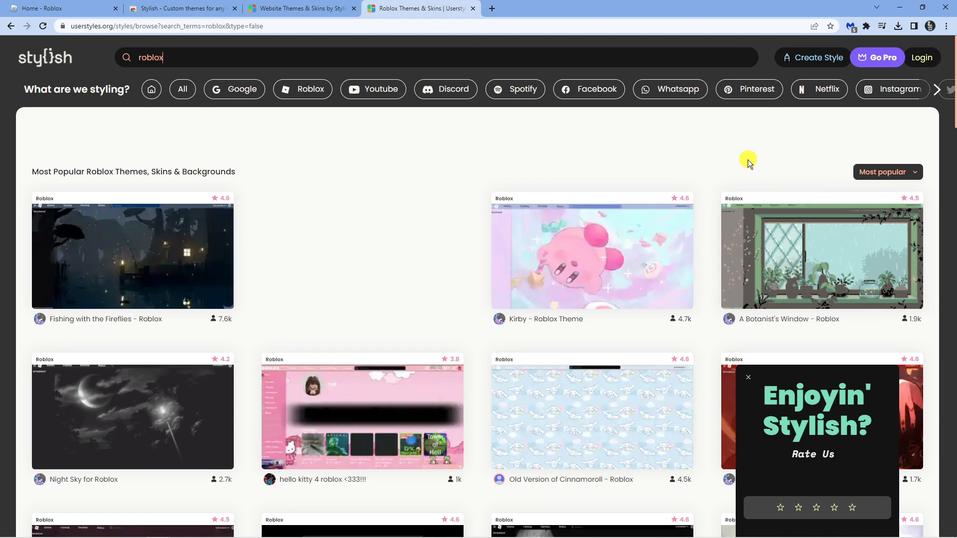
mouse_move(439, 63)
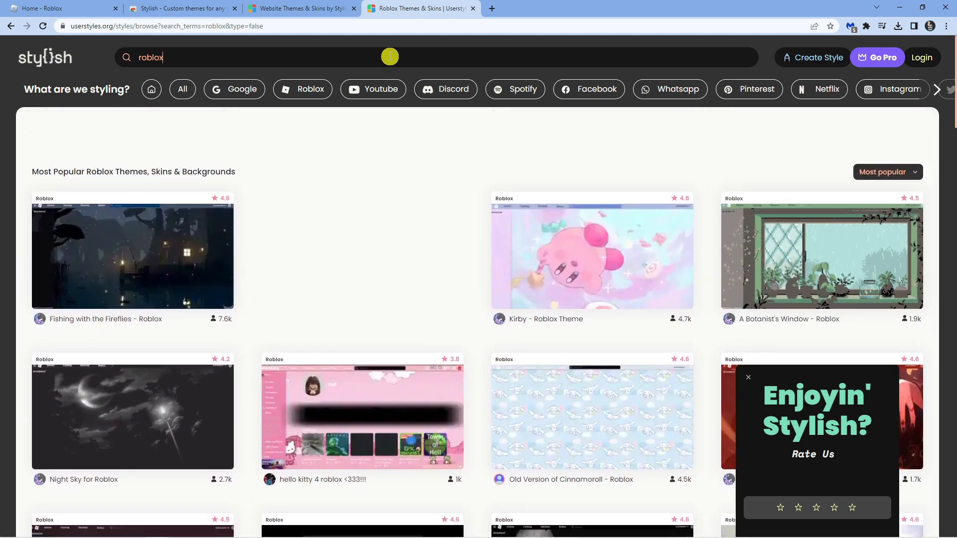
text(animals)
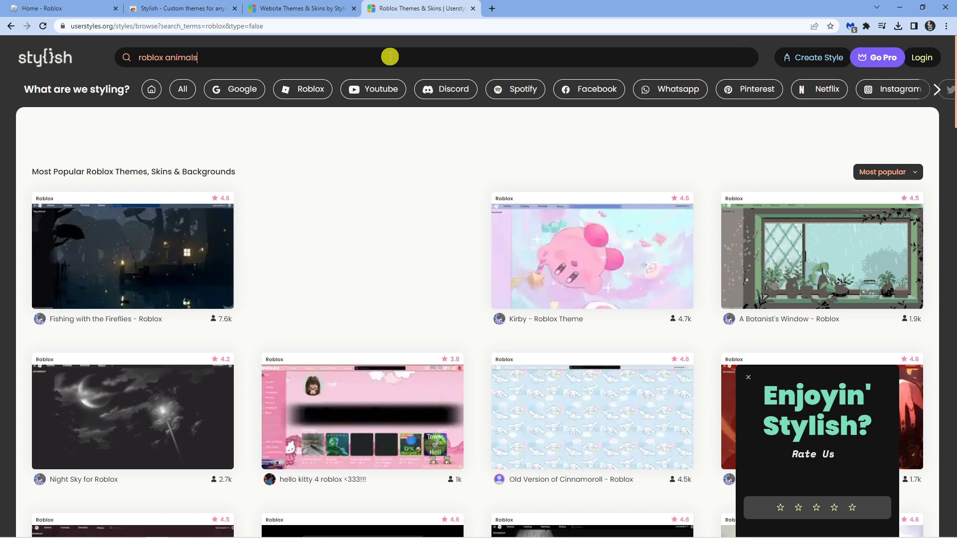
key(Return)
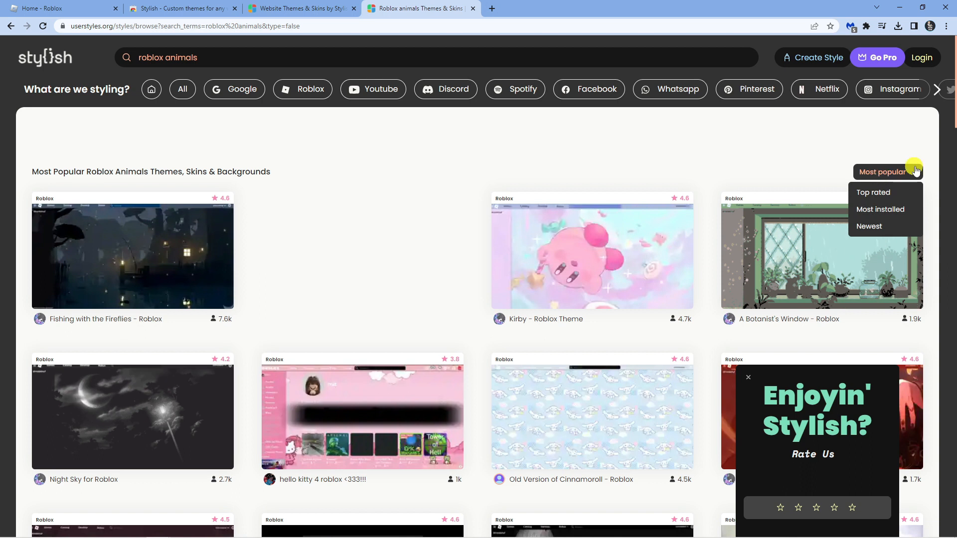
mouse_move(879, 210)
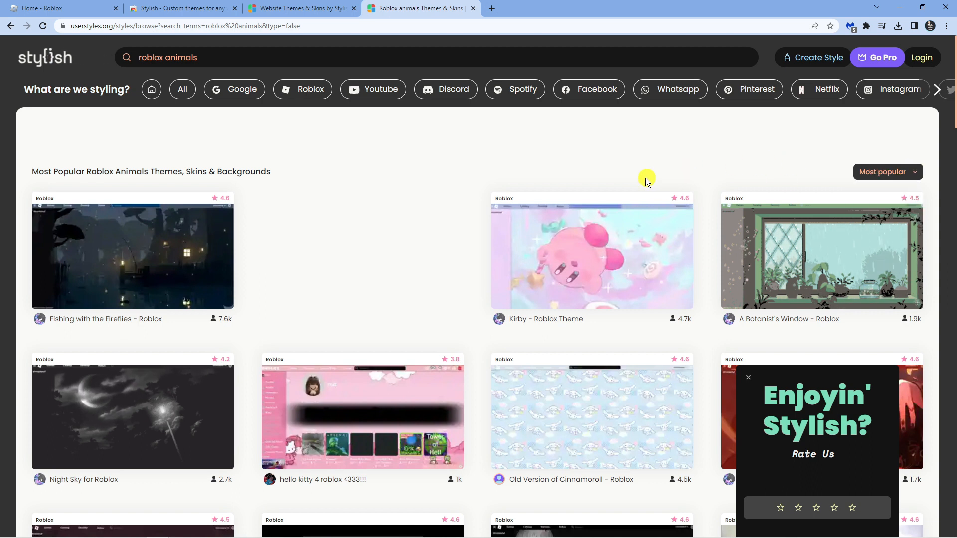
Install the Anime "Your Name" Roblox theme from the search results
scroll(down, 3)
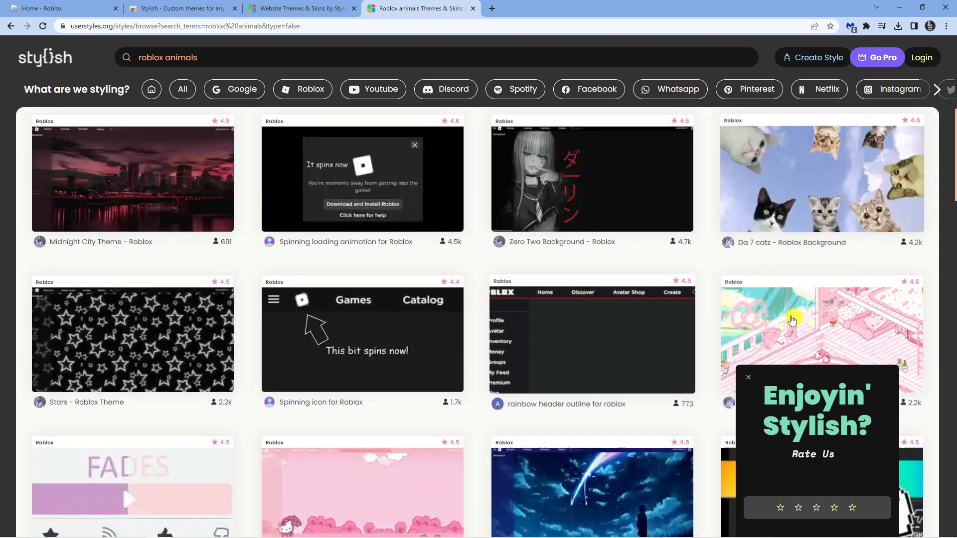
scroll(down, 3)
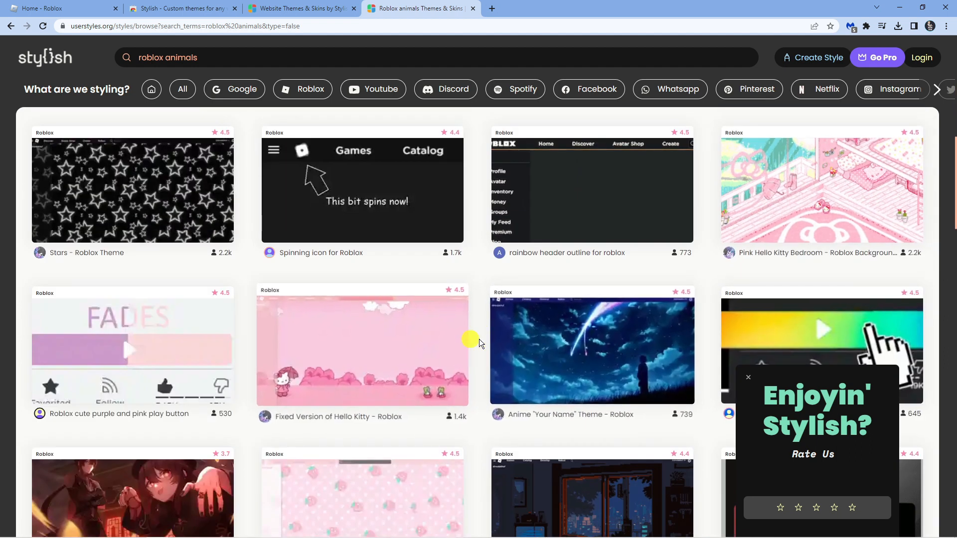
scroll(down, 3)
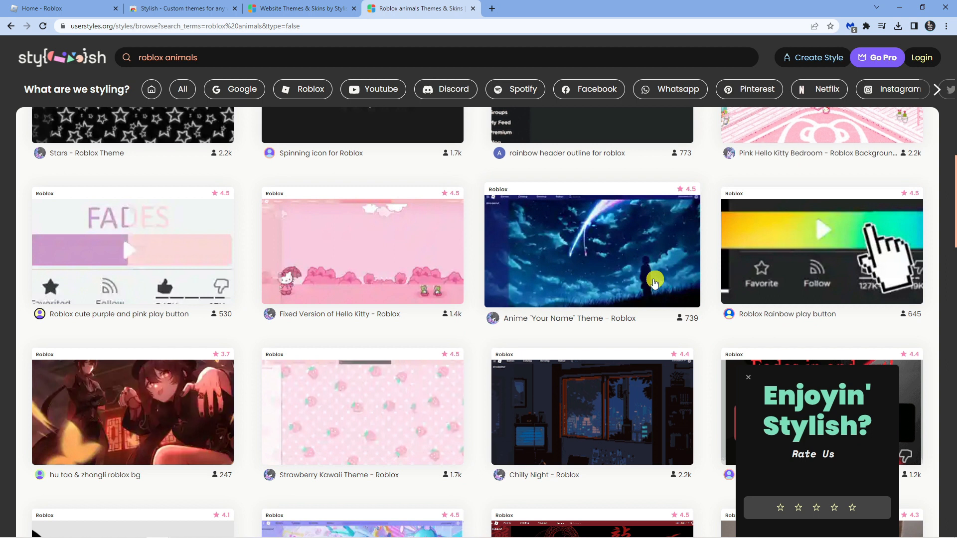
mouse_move(629, 261)
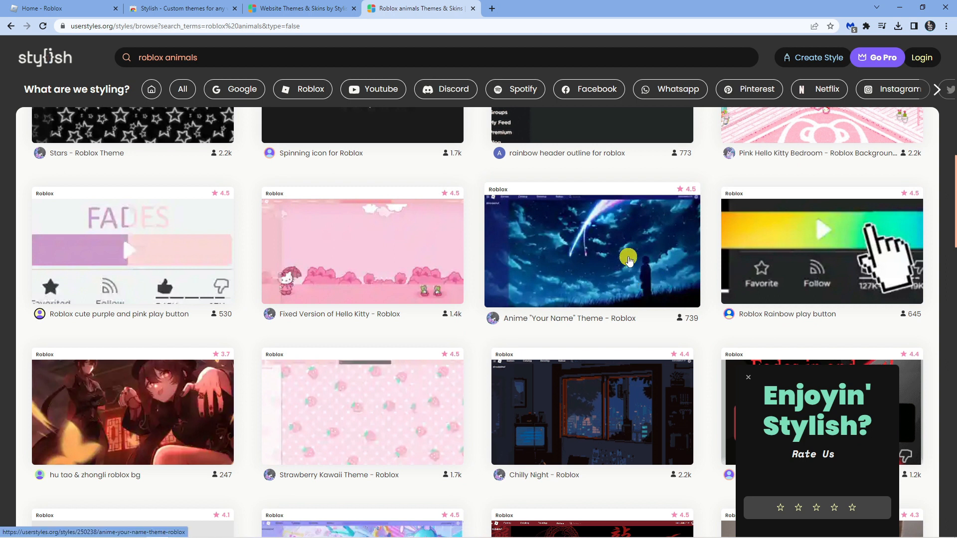
click(591, 251)
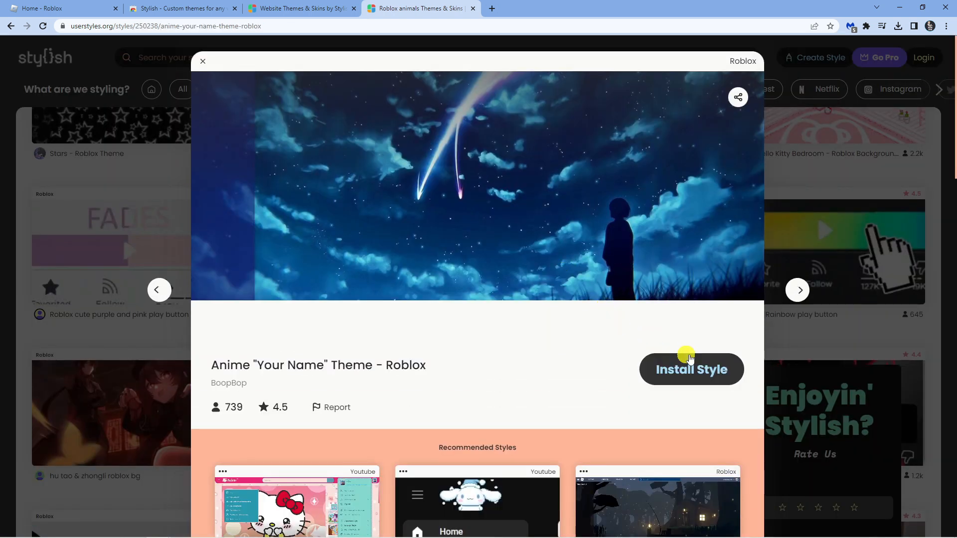
click(690, 369)
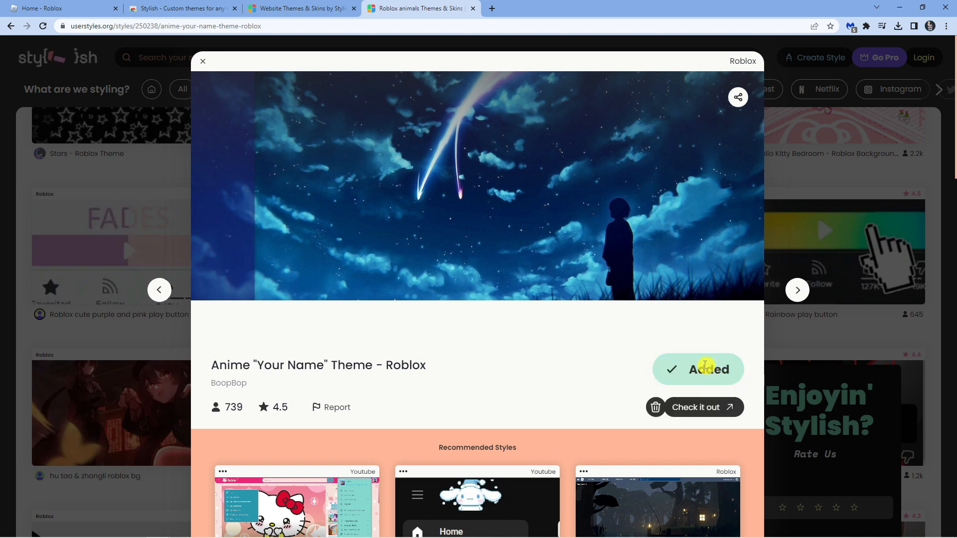
mouse_move(522, 254)
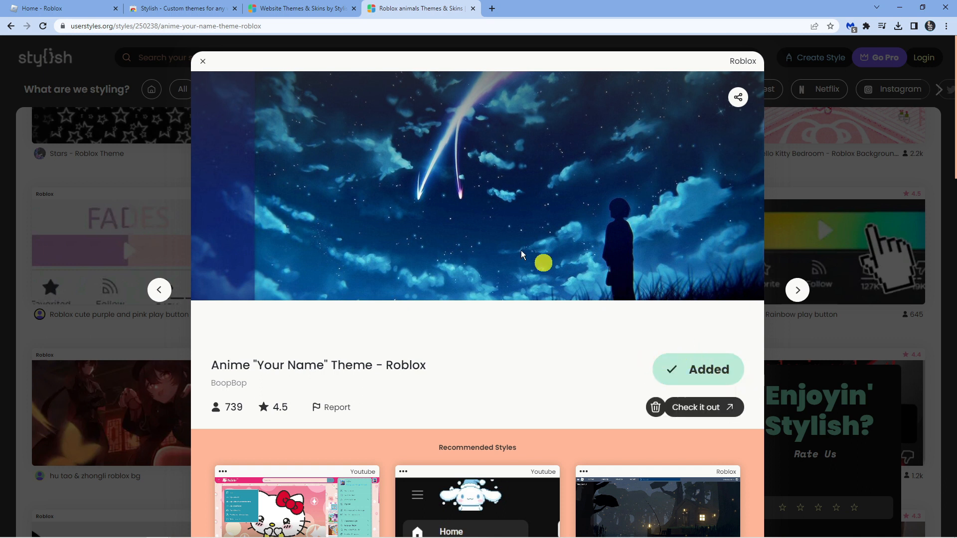
View the Roblox home page with its new anime starry-sky background
click(57, 8)
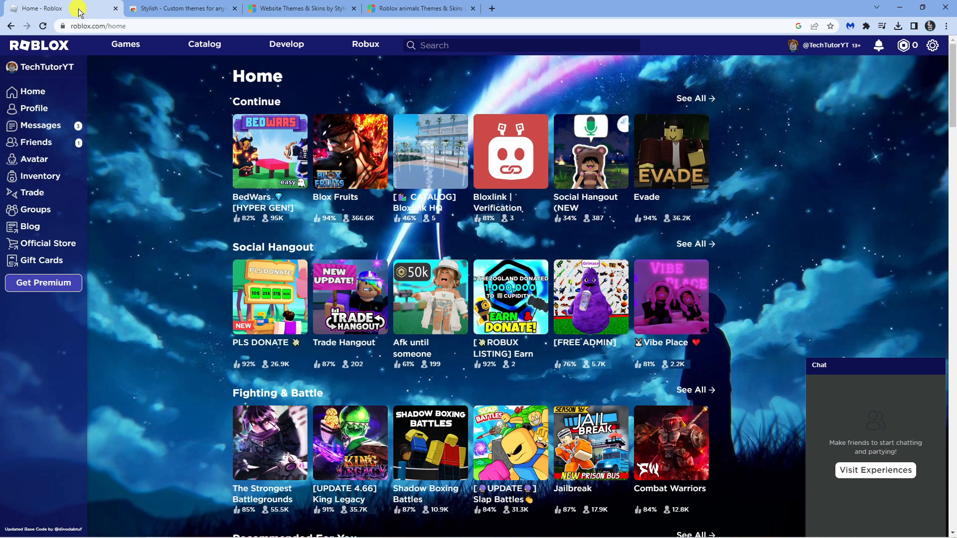
mouse_move(851, 238)
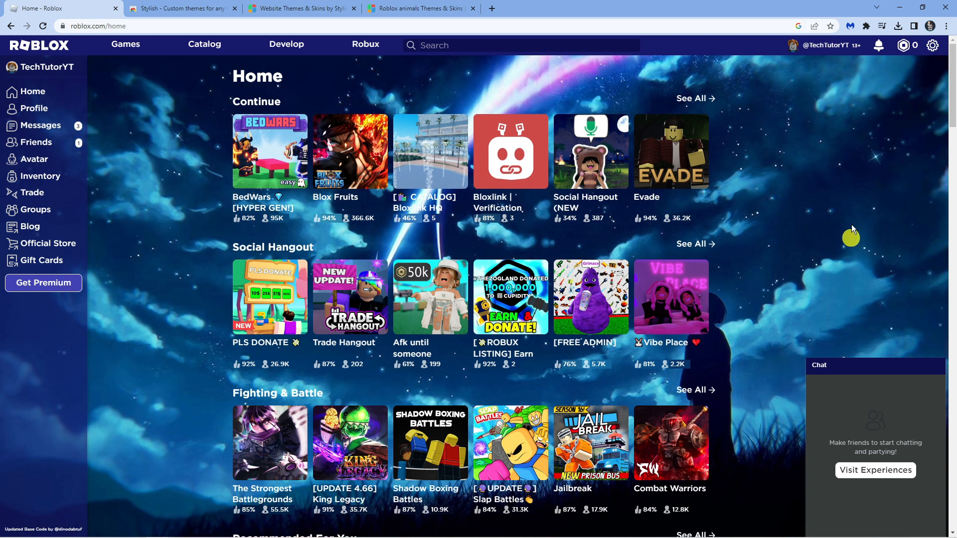
scroll(down, 3)
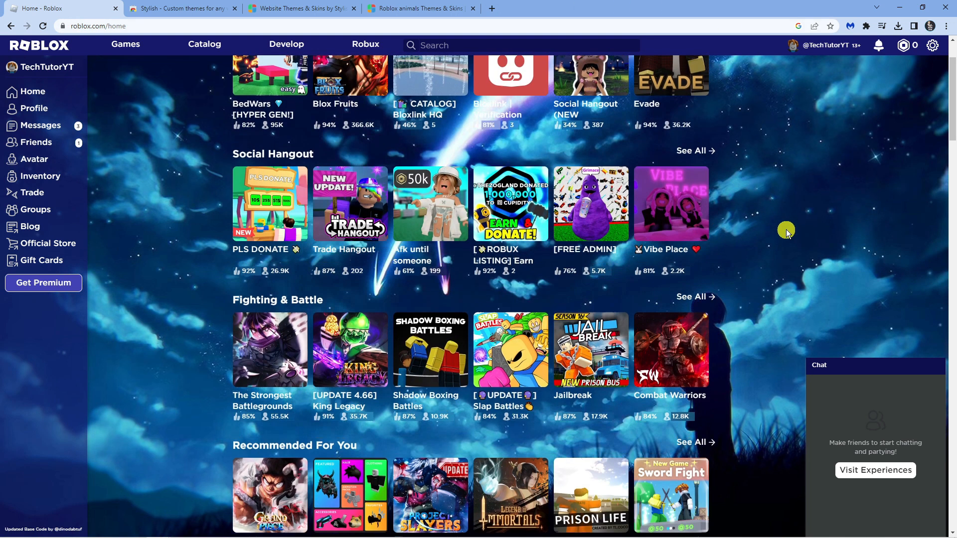
scroll(up, 3)
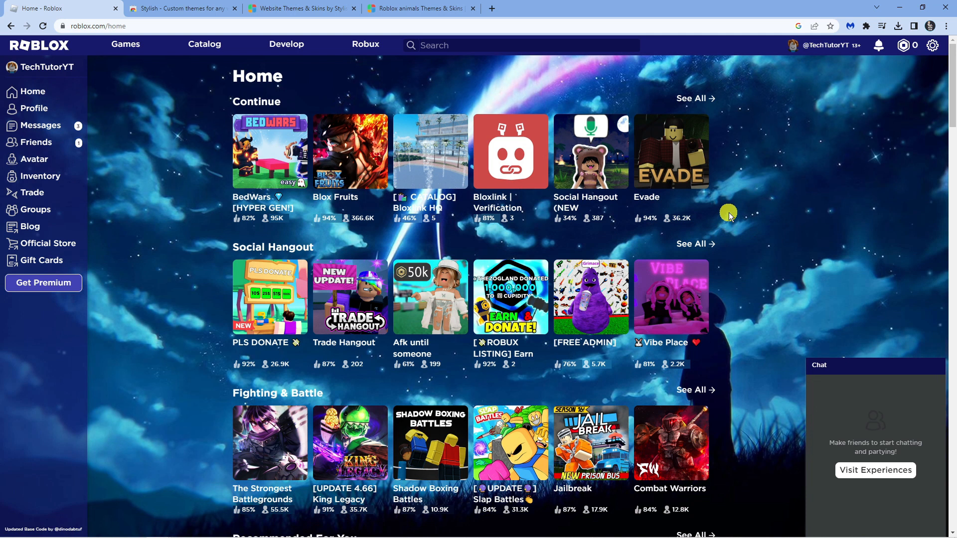